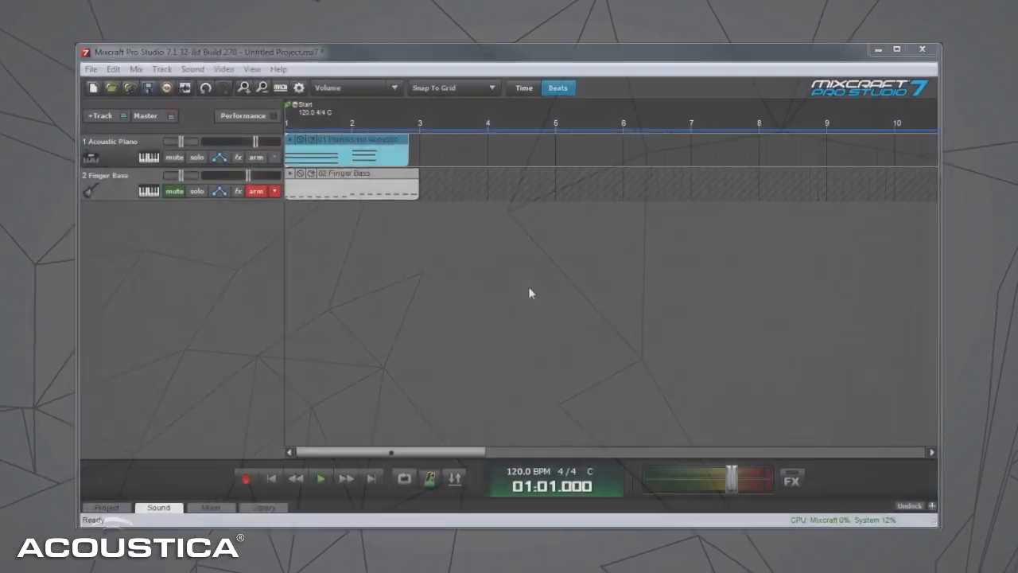
# Open the 01 Pianissimo Acoustic clip on track 1 in the piano roll
pyautogui.click(895, 48)
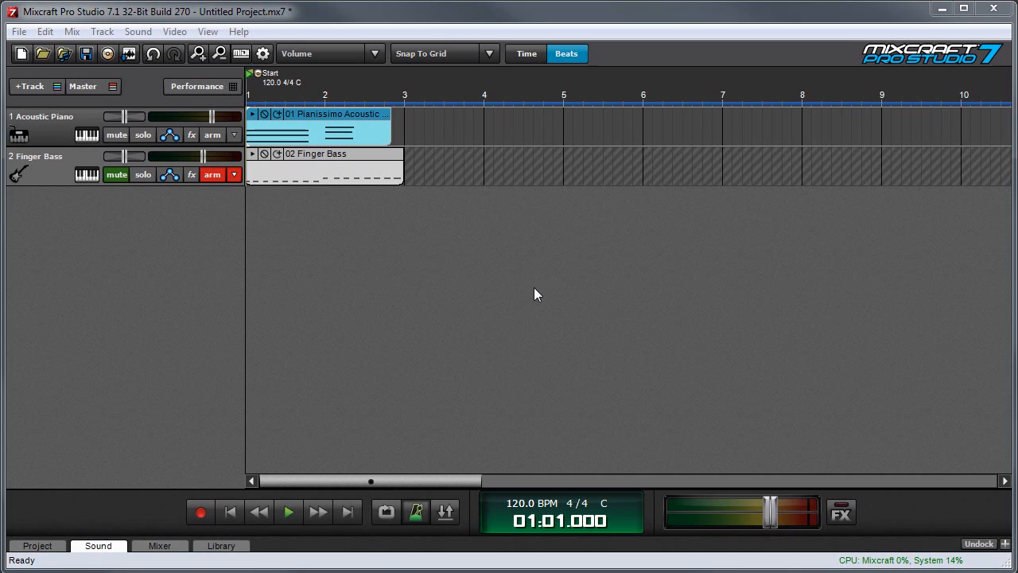
pyautogui.doubleClick(317, 127)
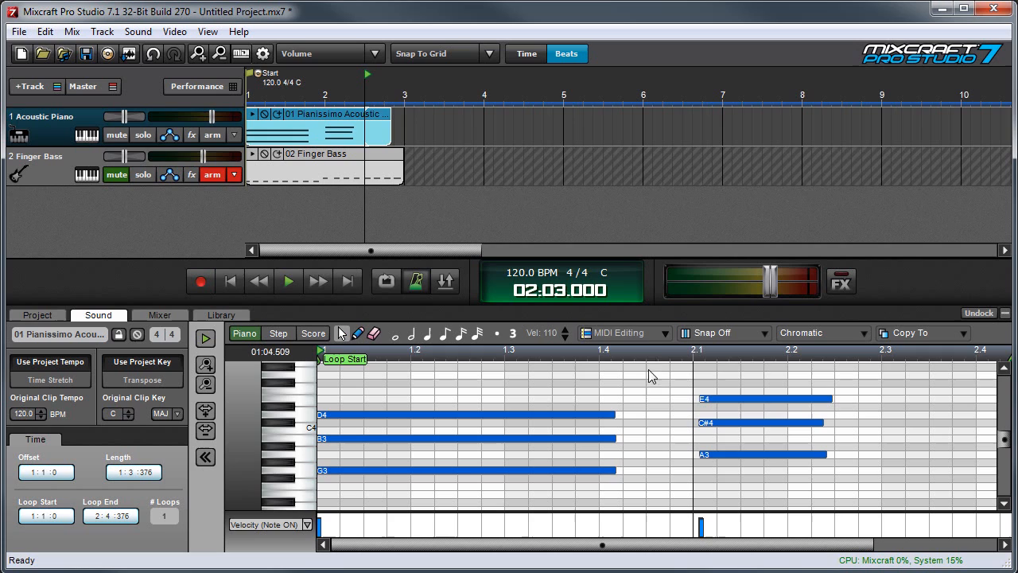
pyautogui.moveTo(636, 389)
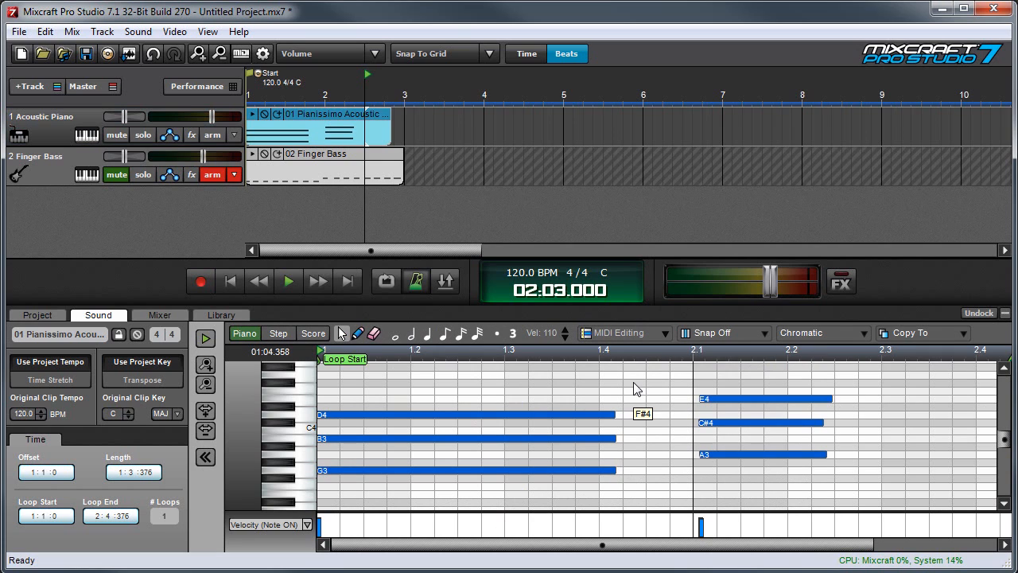
# View the piano notes as a step grid, then return to the piano-roll view
pyautogui.click(279, 333)
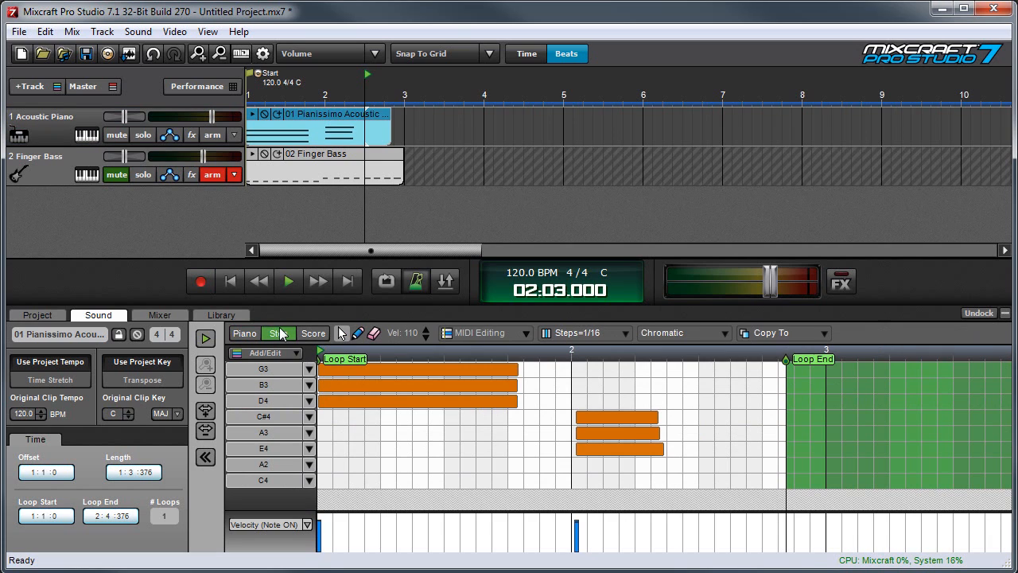
pyautogui.click(277, 333)
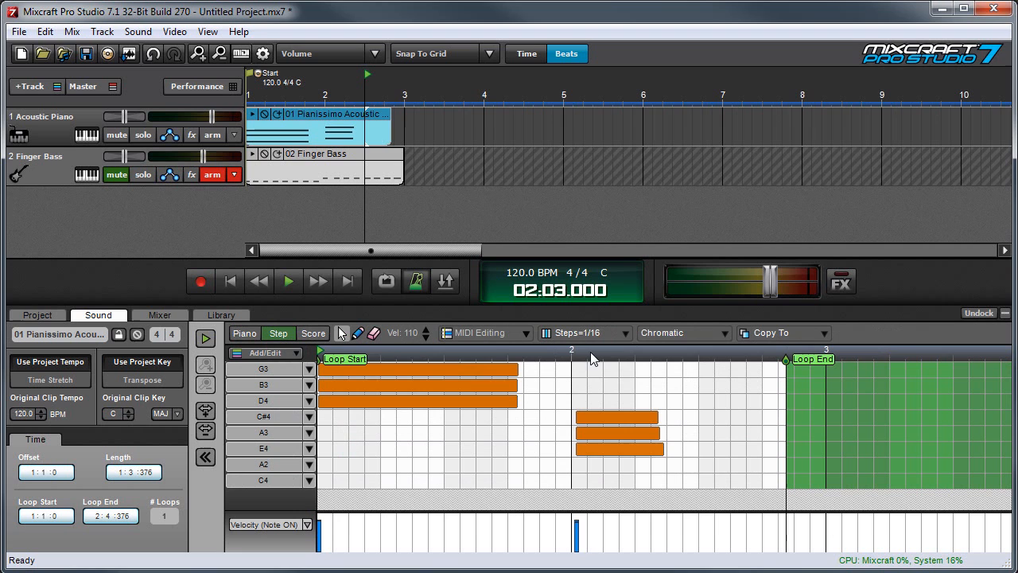
pyautogui.click(244, 333)
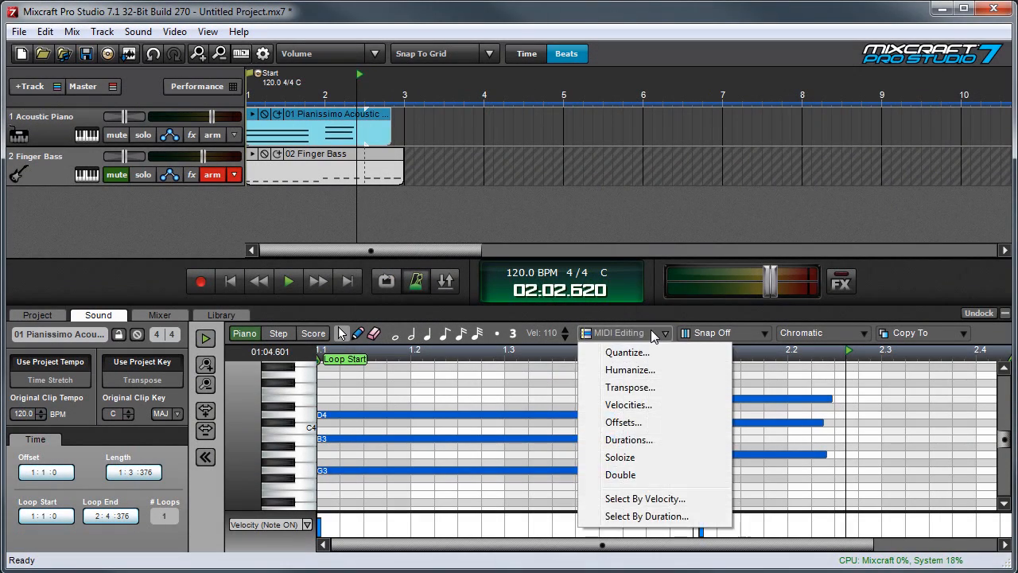
# Open Quantize for the piano notes: eighth notes, 100% strength, start times
pyautogui.click(628, 352)
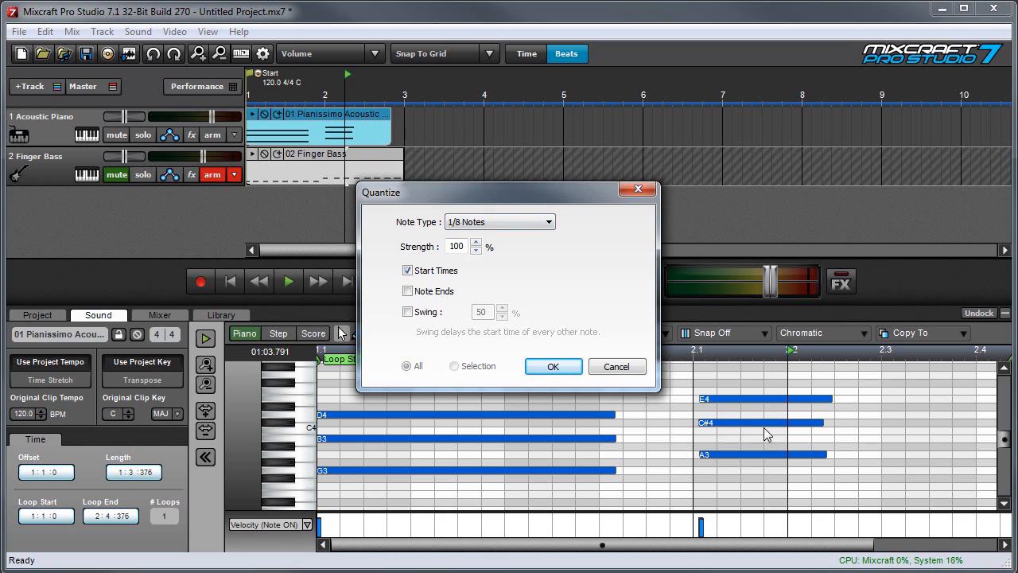
pyautogui.moveTo(700, 473)
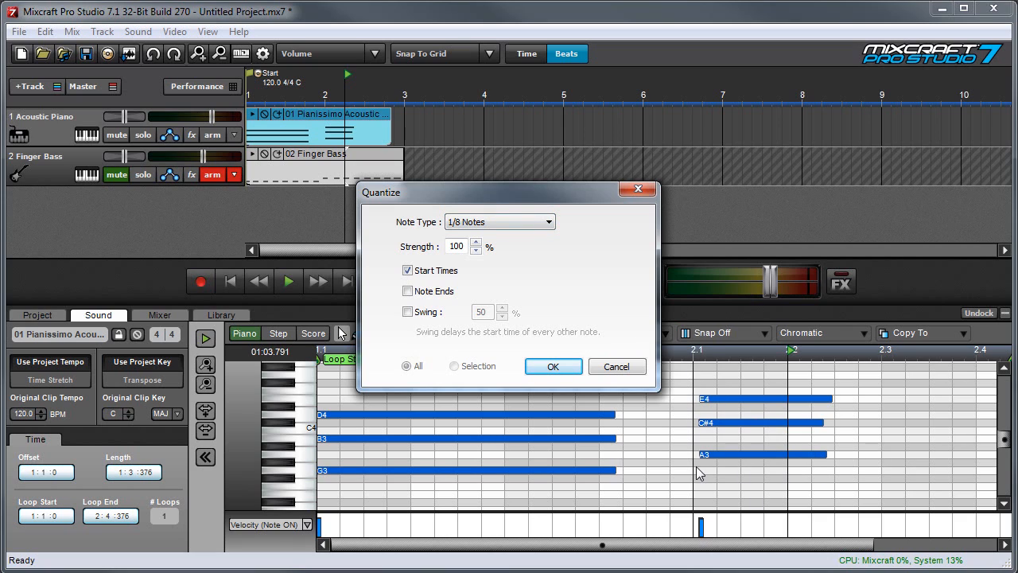
pyautogui.moveTo(716, 407)
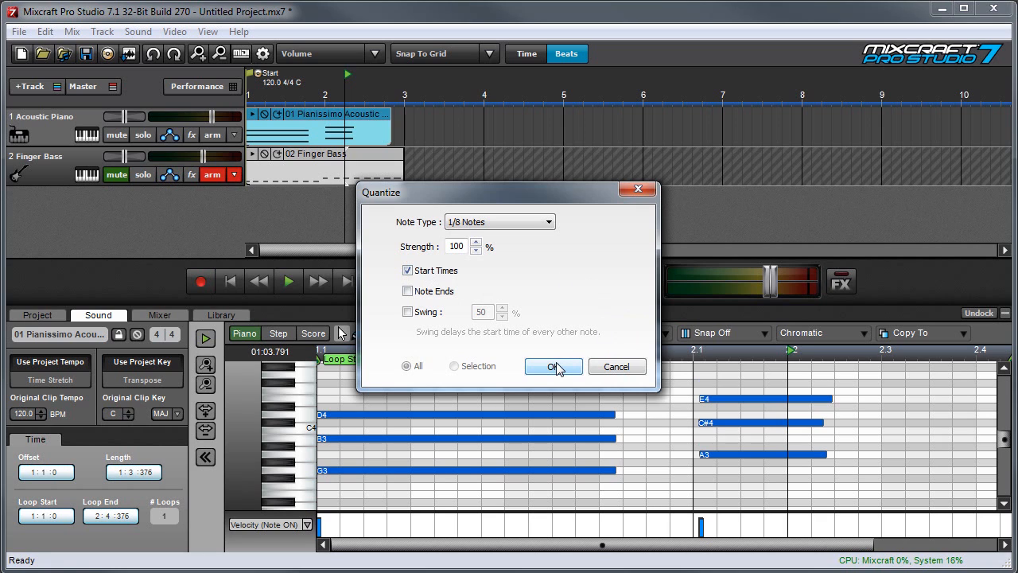
pyautogui.click(553, 366)
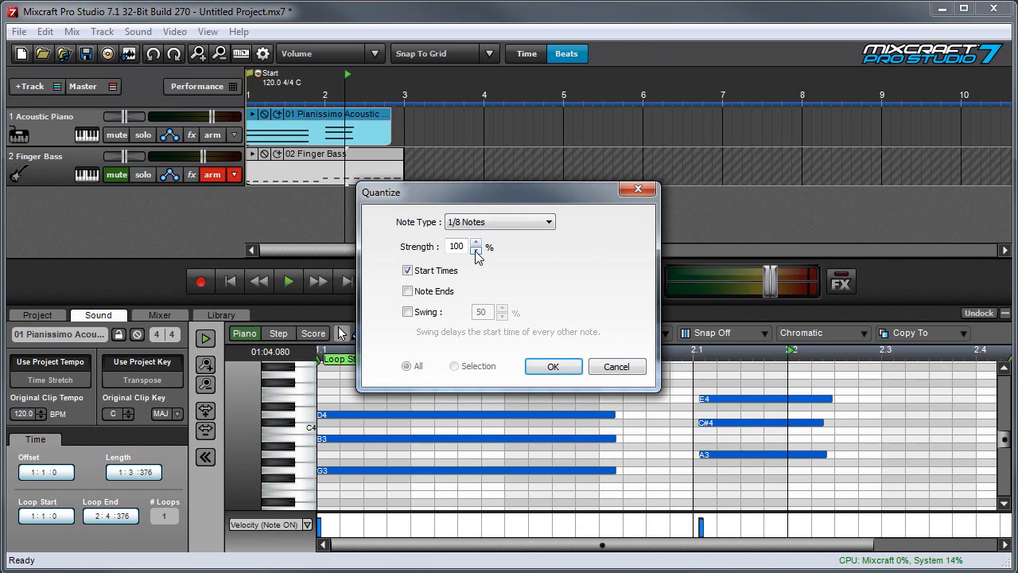
# Try 50% quantize strength, then view Quantize for the 90-BPM 01 Acoustic Piano clip
pyautogui.click(477, 251)
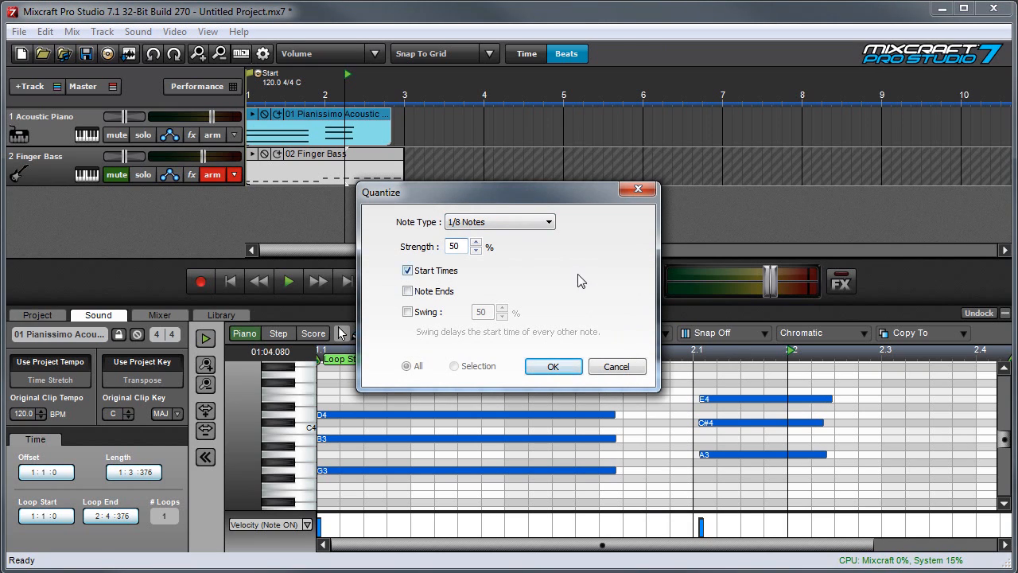
pyautogui.click(553, 366)
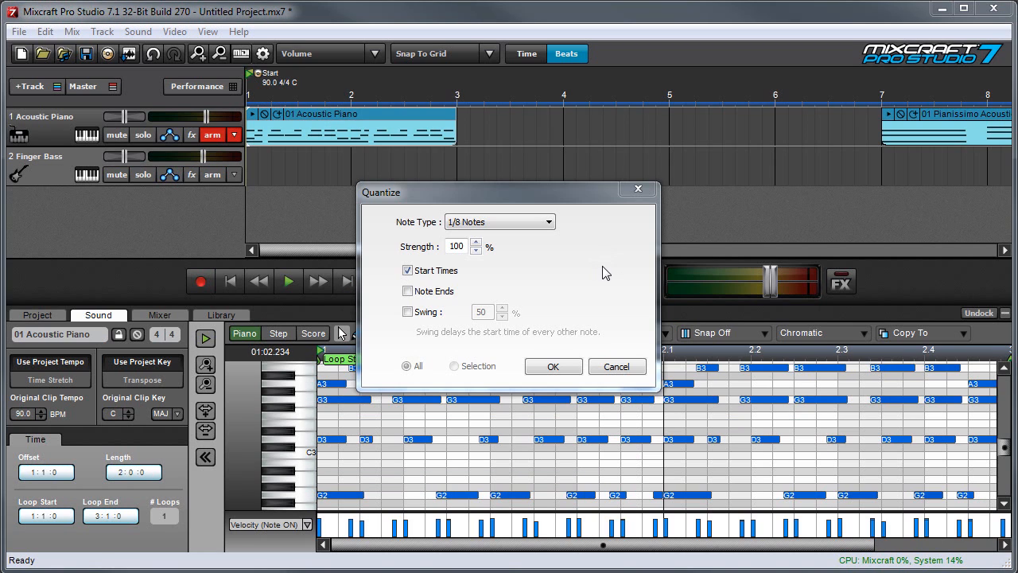
# Review the Note Type grid values, then view Quantize for the 02 Finger Bass clip
pyautogui.click(547, 221)
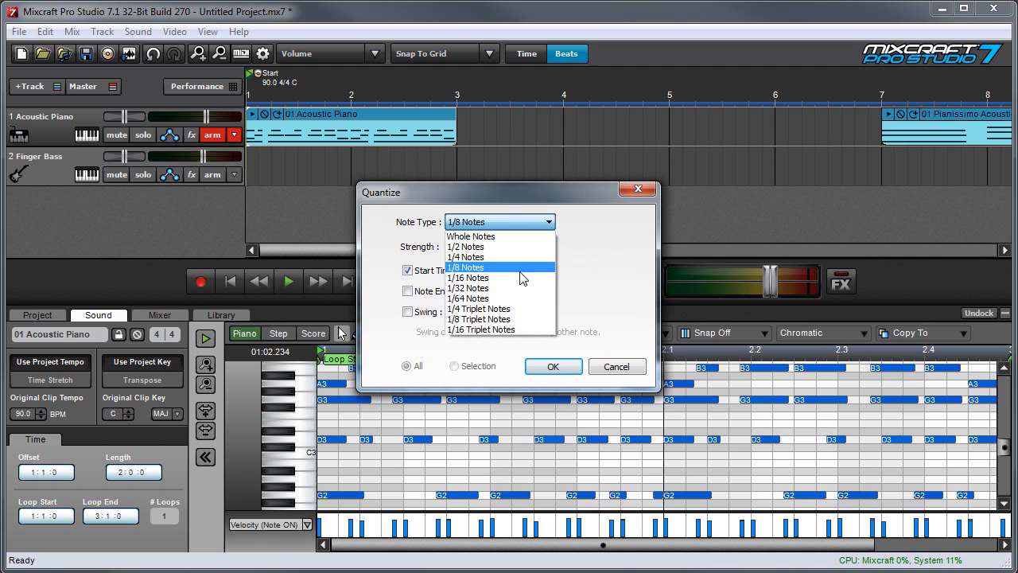
pyautogui.moveTo(532, 256)
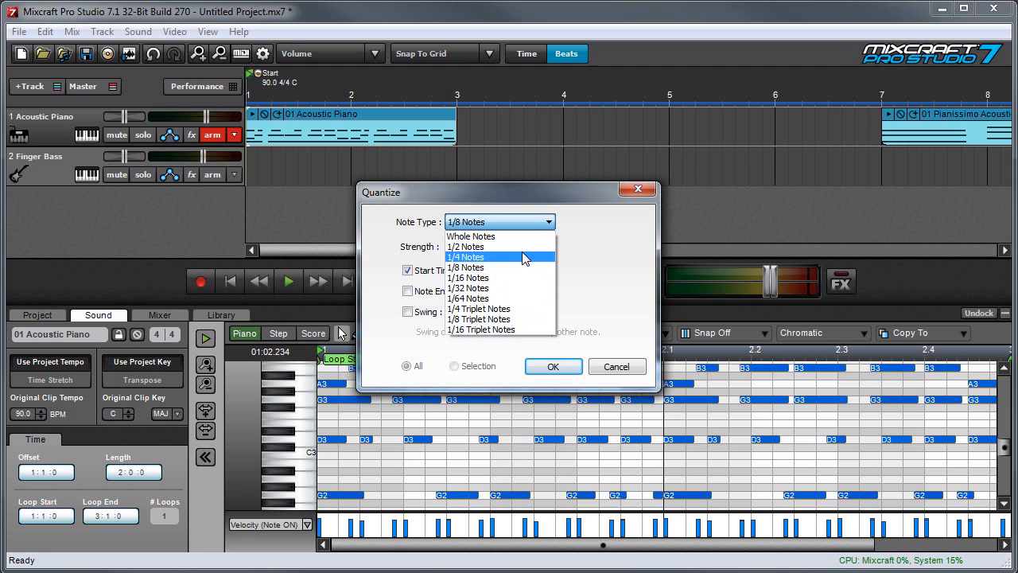
pyautogui.moveTo(538, 309)
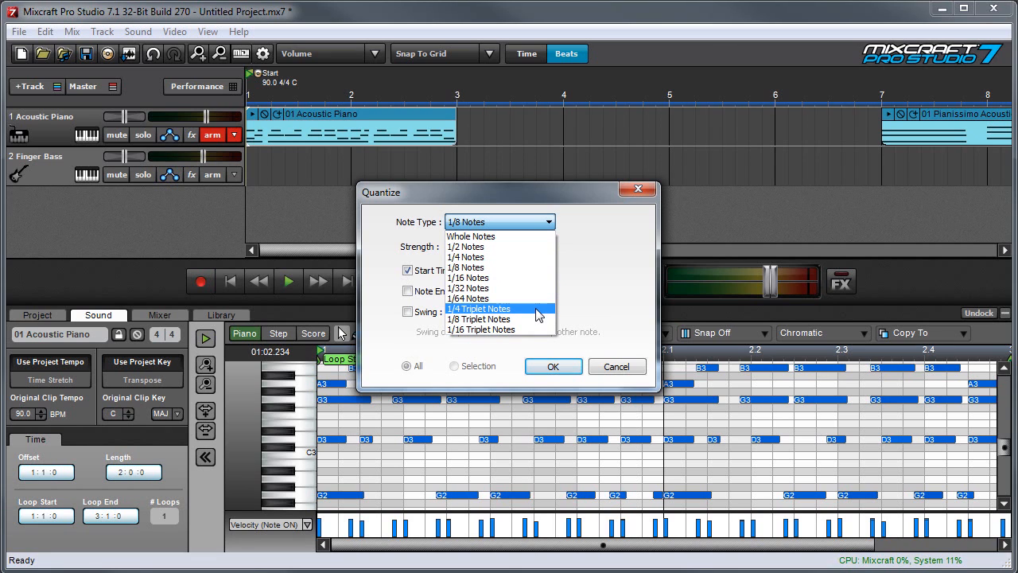
pyautogui.click(466, 267)
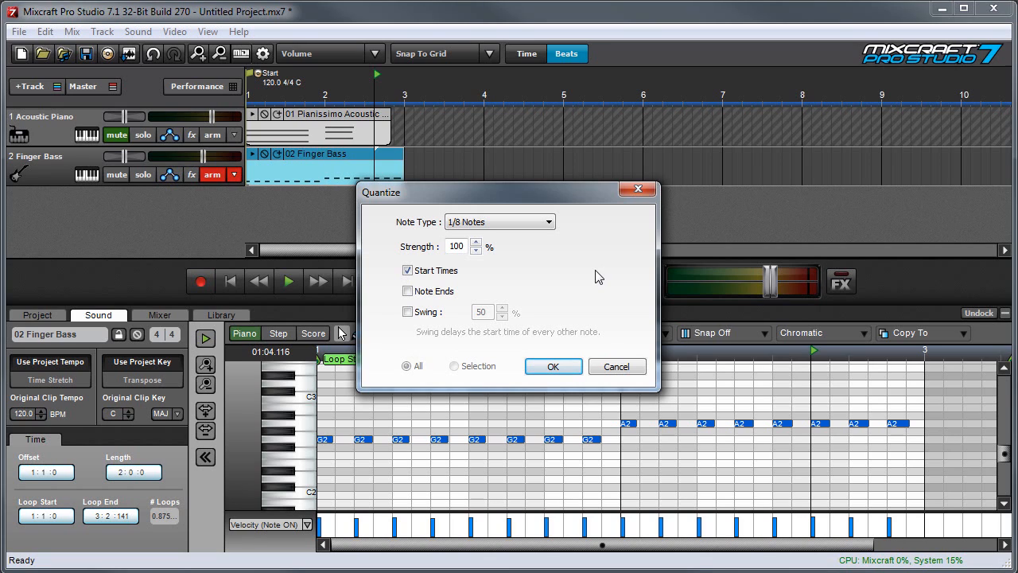
# Quantize the Finger Bass note ends instead of start times so G2 and A2 notes connect
pyautogui.click(553, 366)
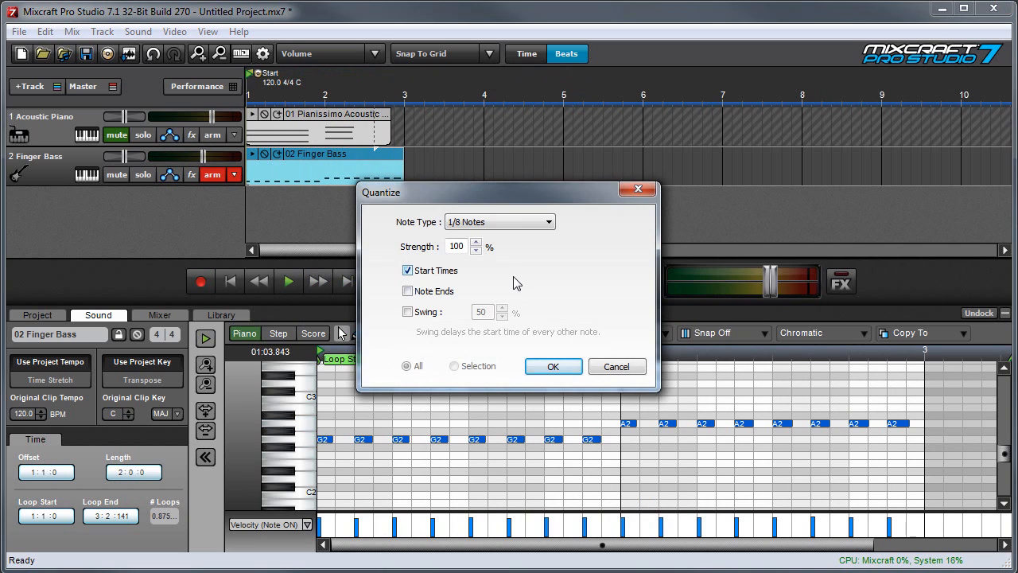
pyautogui.click(408, 291)
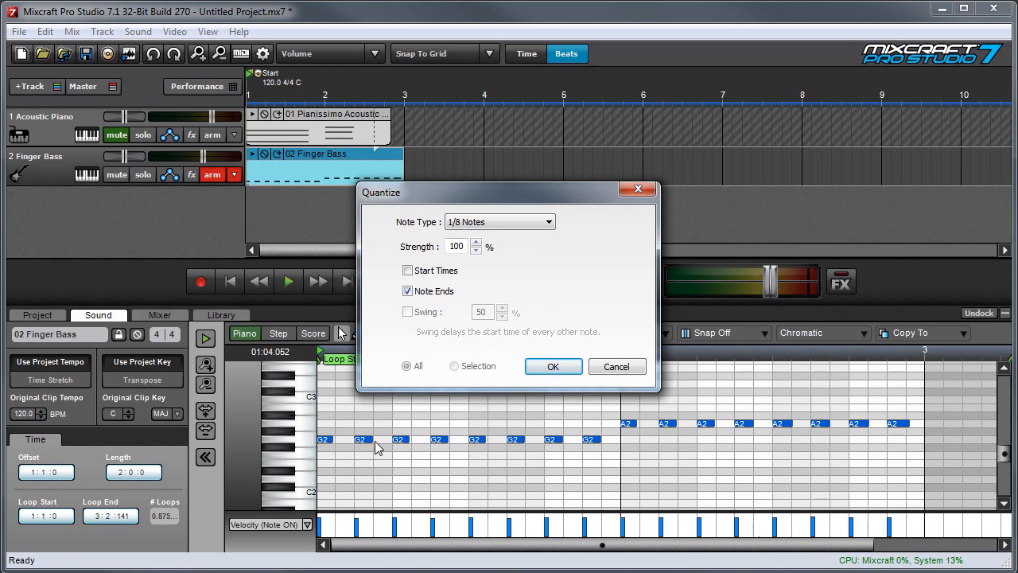
pyautogui.click(553, 366)
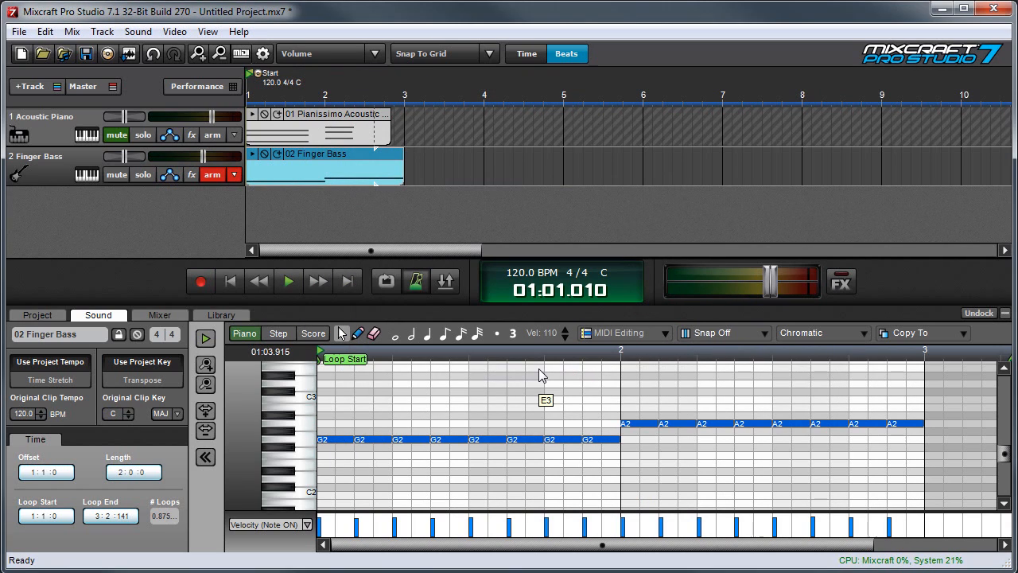
pyautogui.click(288, 281)
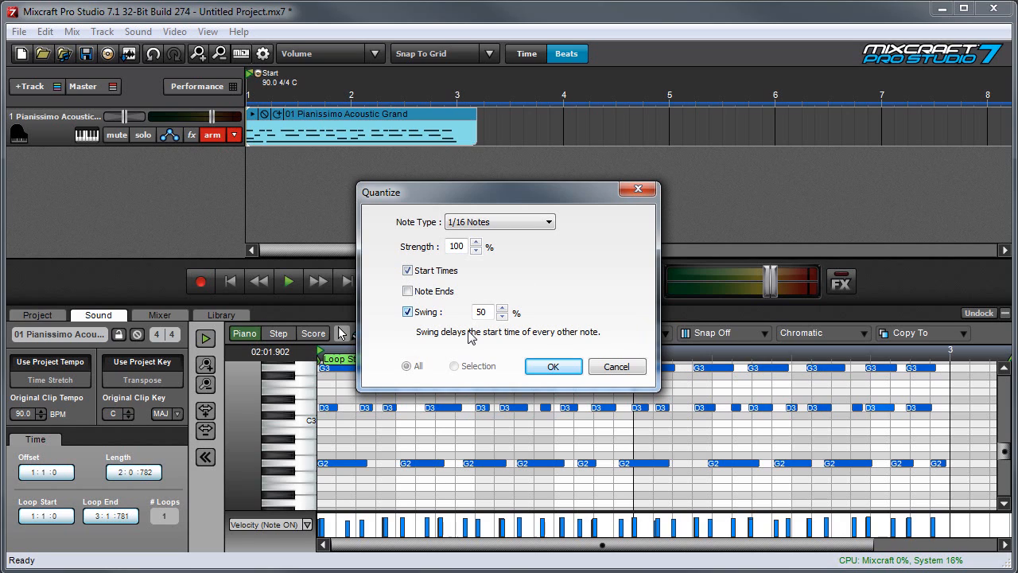
pyautogui.click(553, 366)
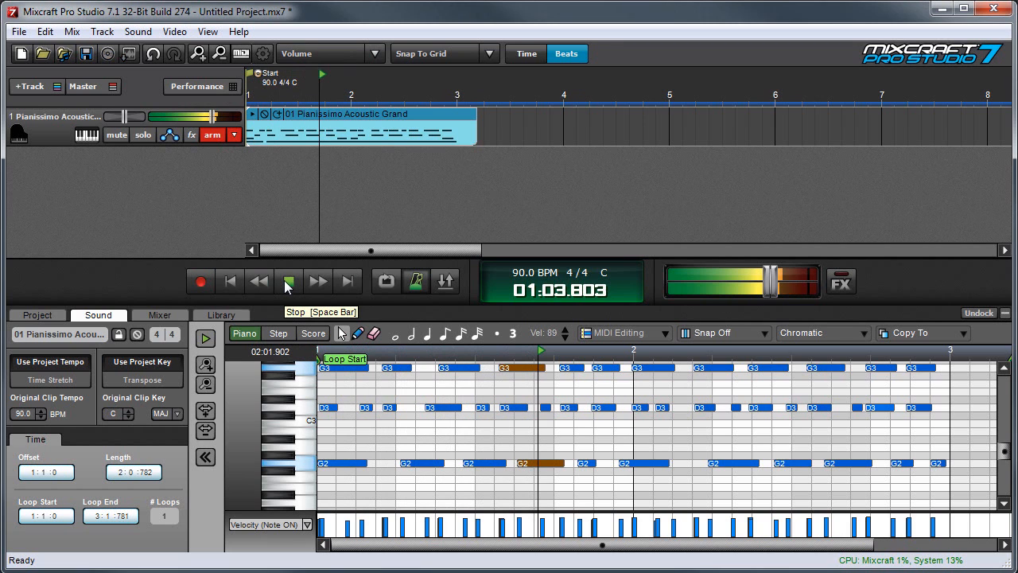
pyautogui.click(288, 281)
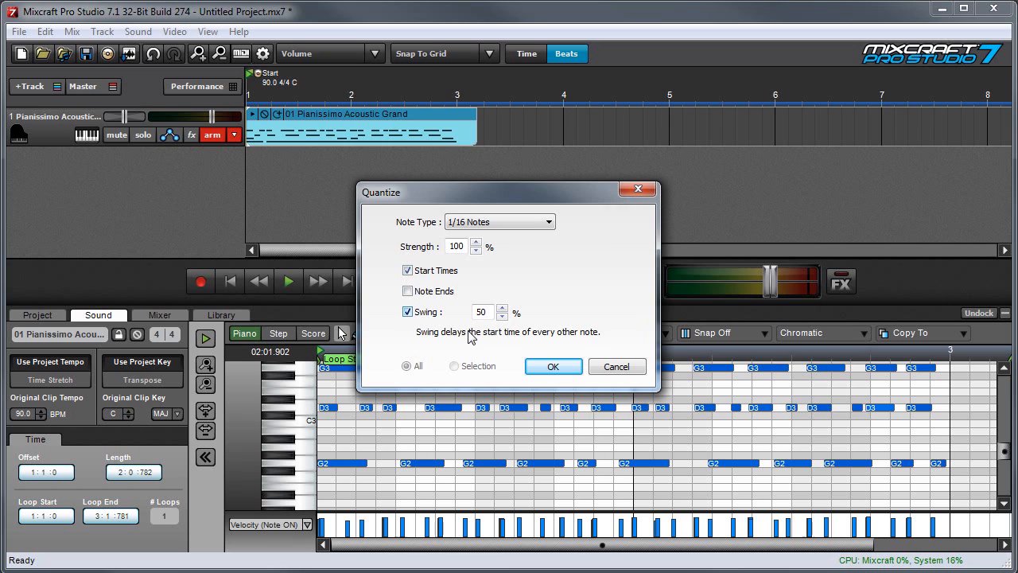
# Quantize the selected piano notes' start times to 1/16 at 100% strength
pyautogui.click(553, 366)
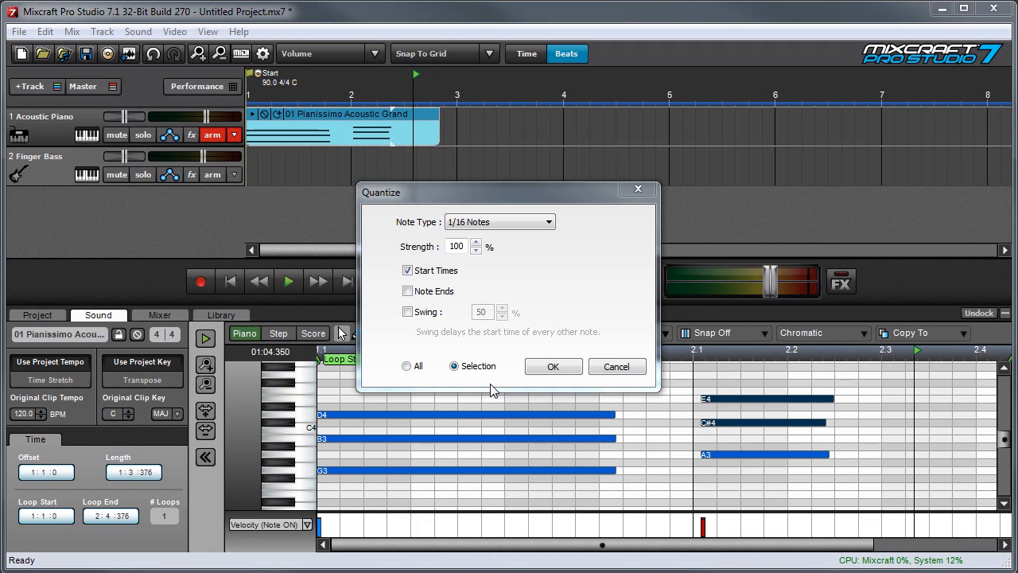
pyautogui.moveTo(723, 422)
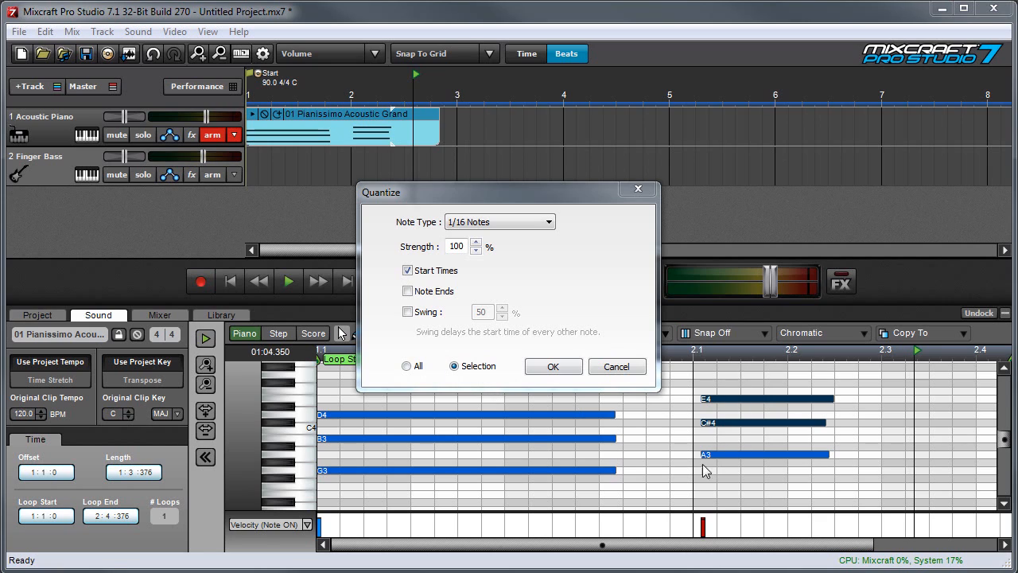
pyautogui.moveTo(442, 380)
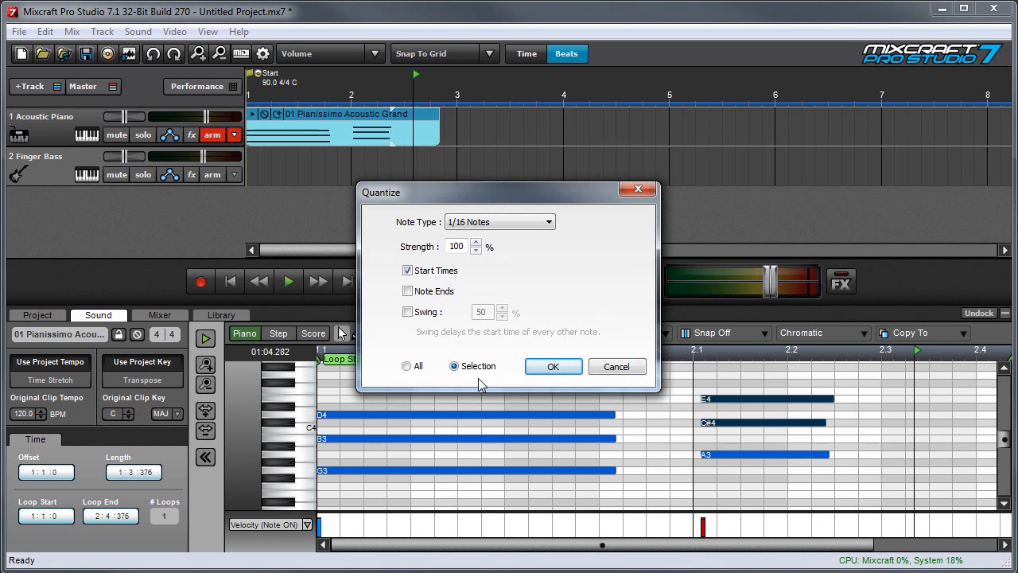
pyautogui.moveTo(793, 399)
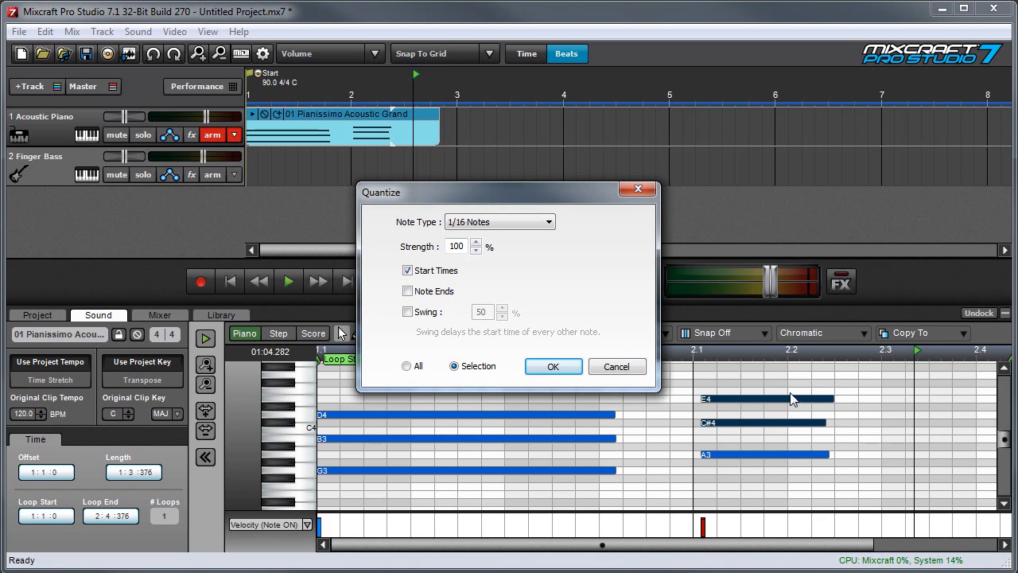
pyautogui.click(554, 366)
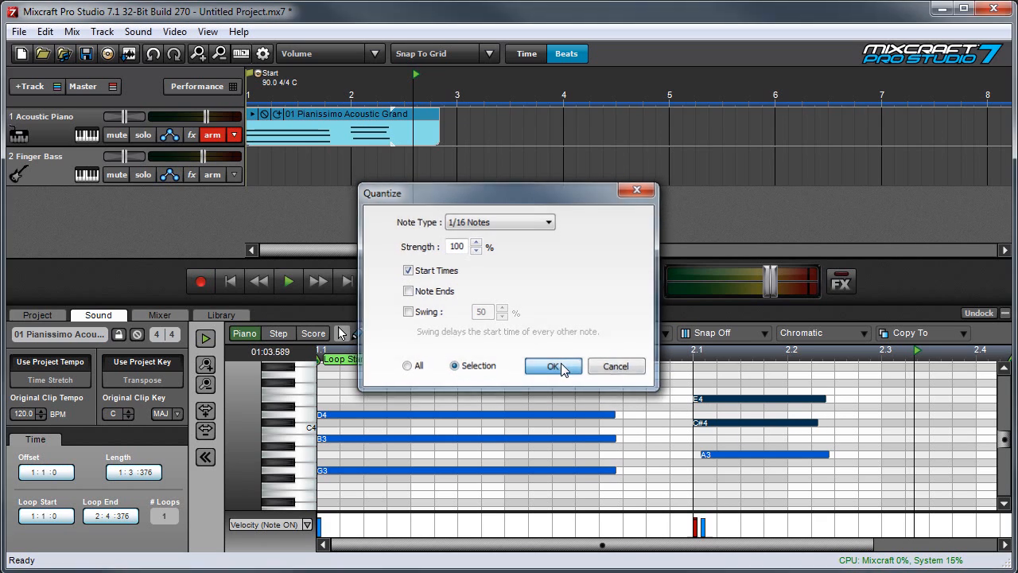
pyautogui.click(553, 366)
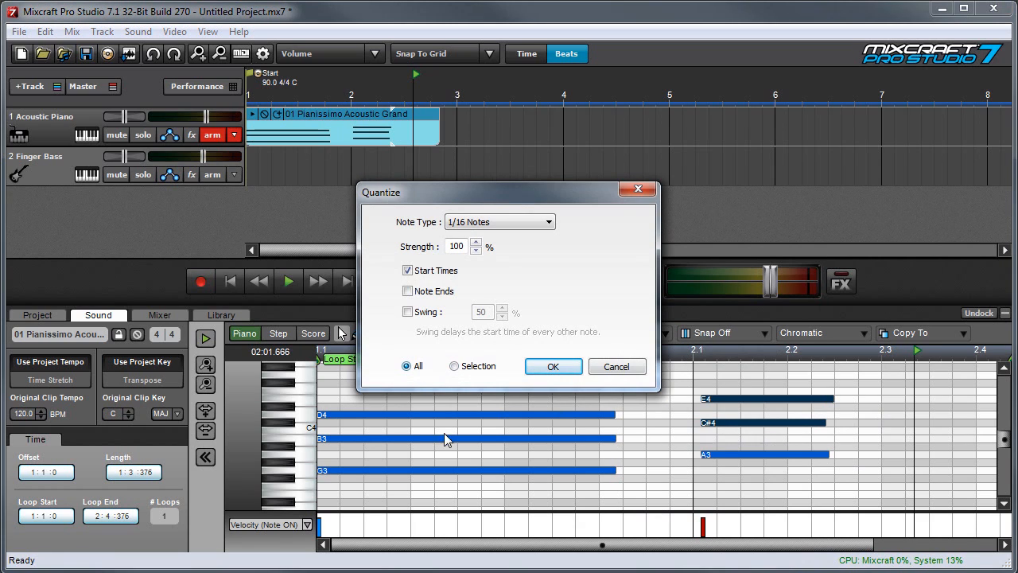
pyautogui.moveTo(748, 465)
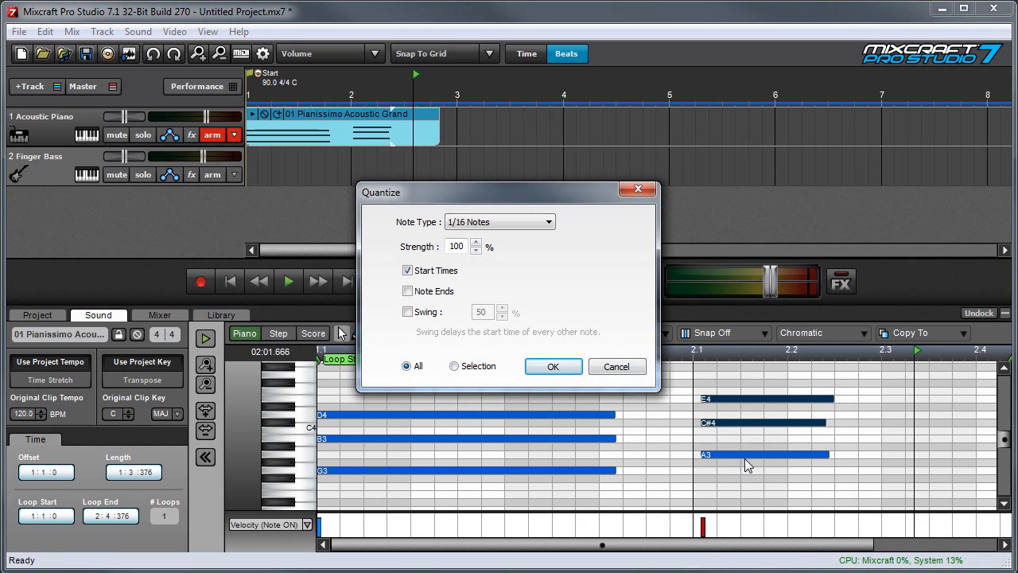
pyautogui.click(553, 367)
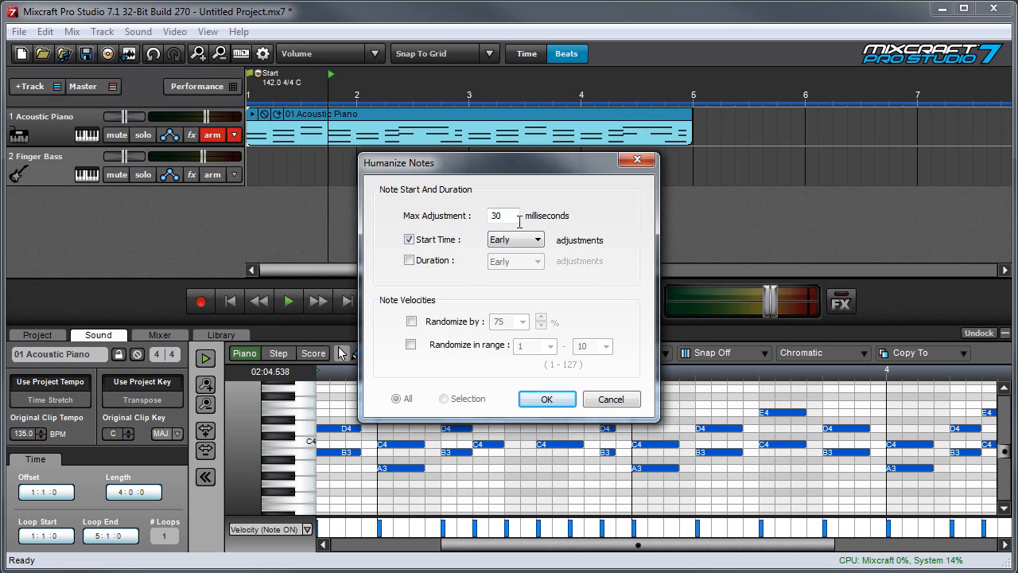
pyautogui.moveTo(525, 226)
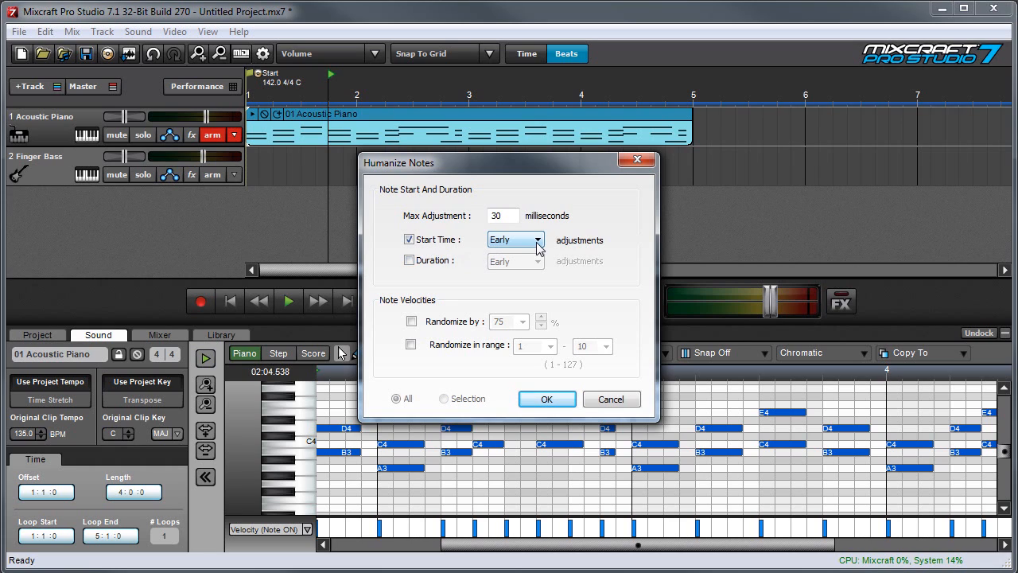
# Open the Humanize Start Time Early/Late list for the four-bar Acoustic Piano clip
pyautogui.click(537, 240)
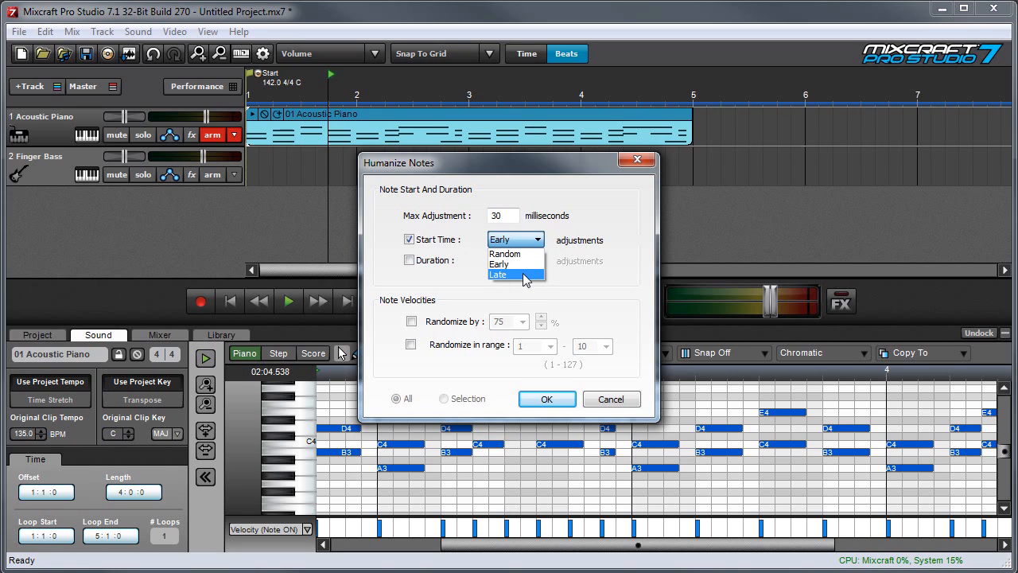
pyautogui.moveTo(529, 254)
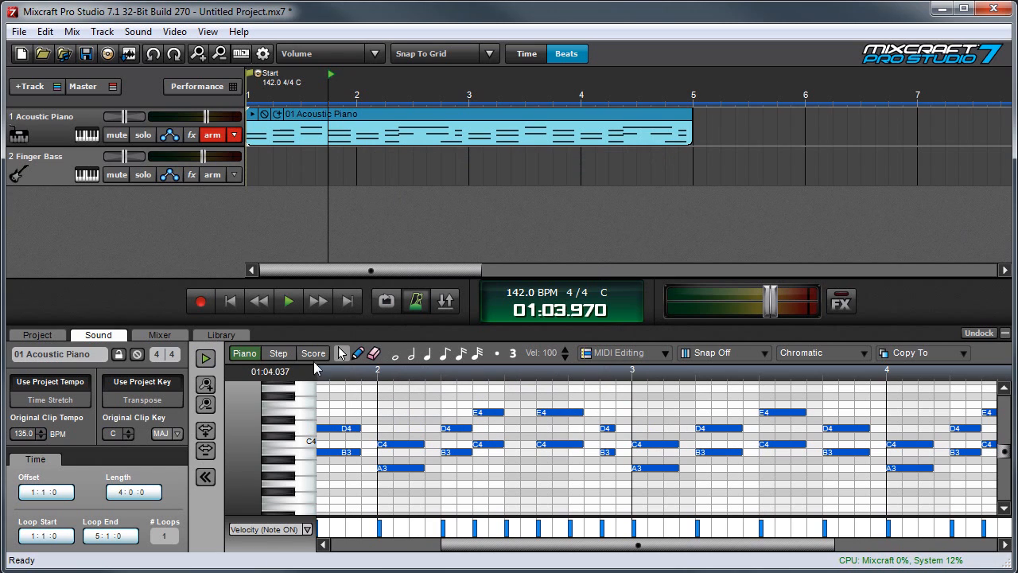
# Humanize note starts up to 50 ms Early, then play the clip
pyautogui.click(288, 301)
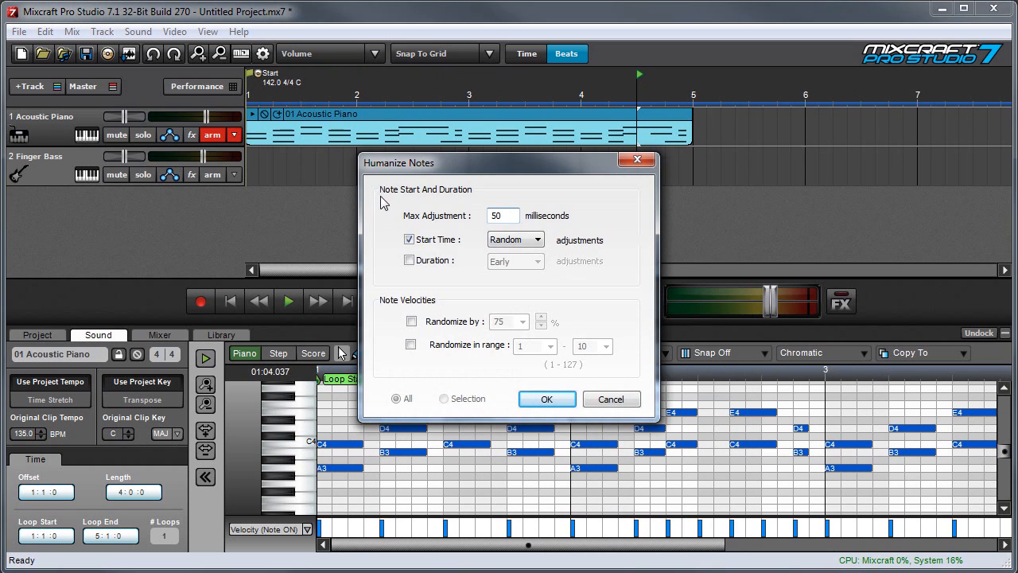
pyautogui.click(514, 240)
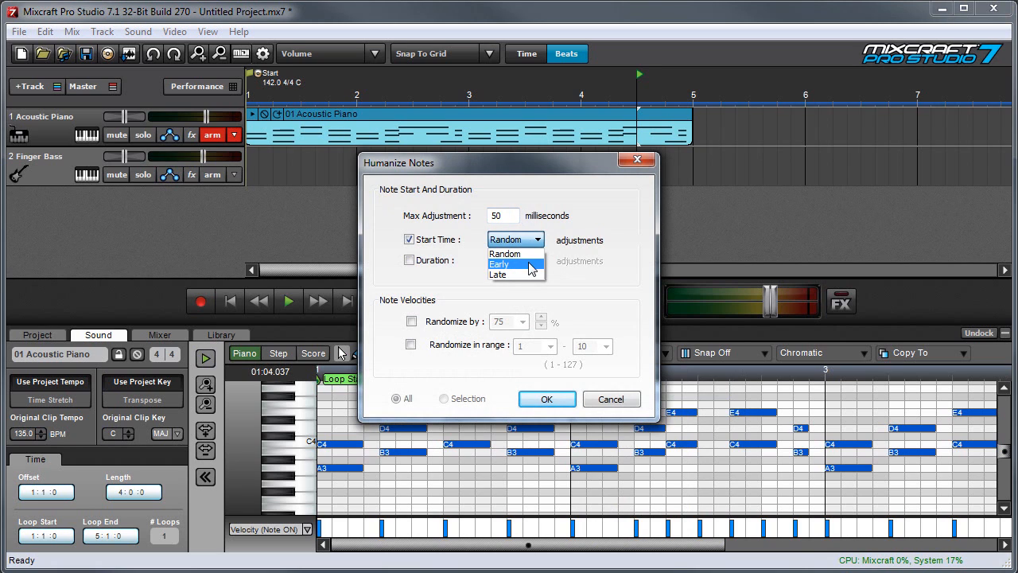
pyautogui.click(547, 399)
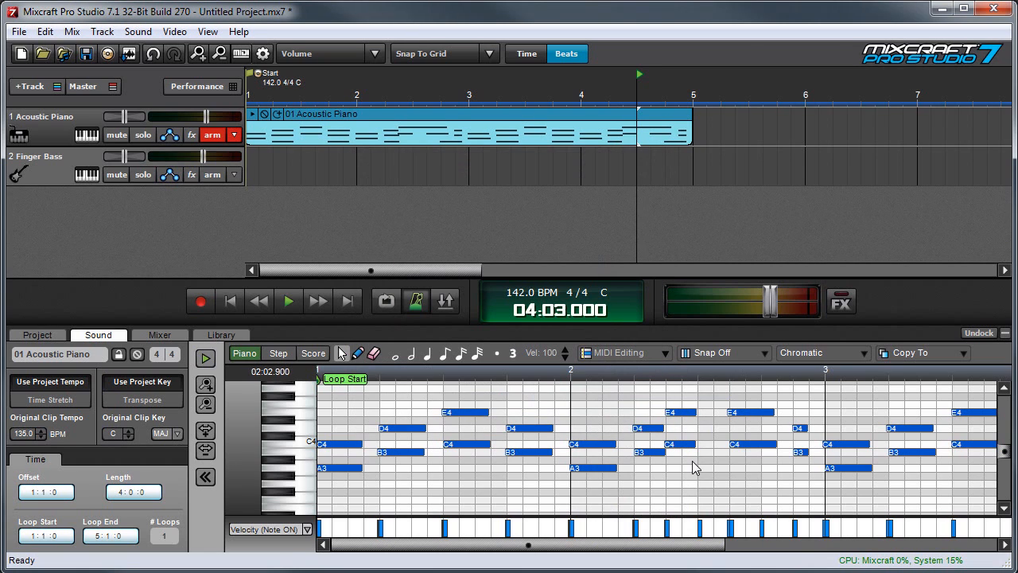
pyautogui.moveTo(513, 468)
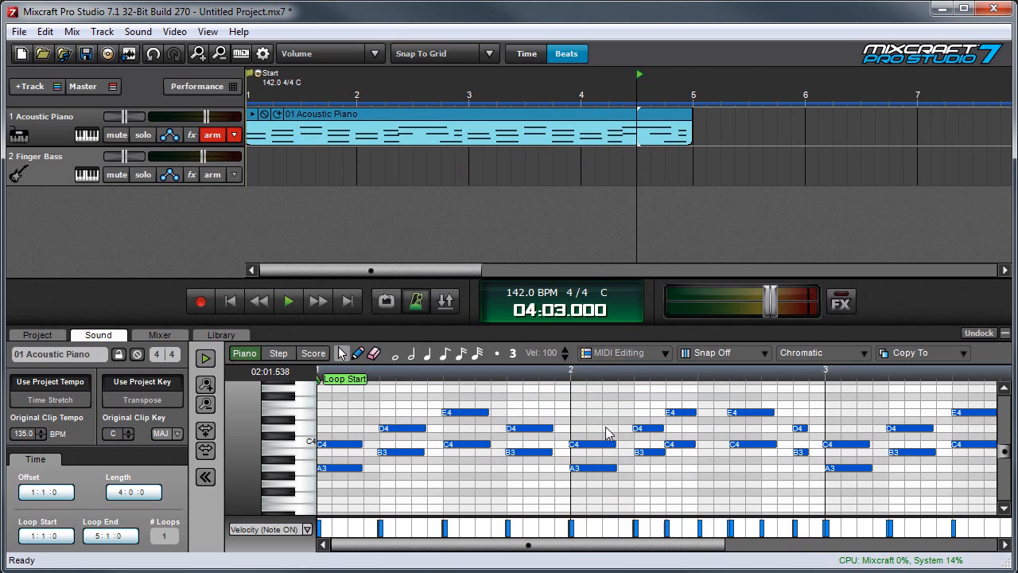
pyautogui.click(288, 301)
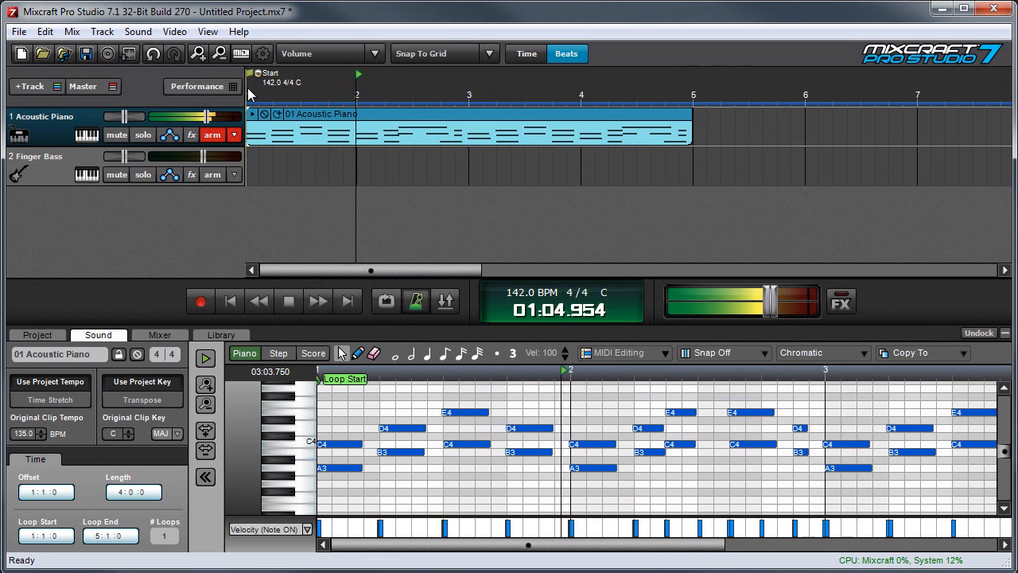
# Reopen Humanize, try Random duration adjustment, then leave duration unticked
pyautogui.click(288, 301)
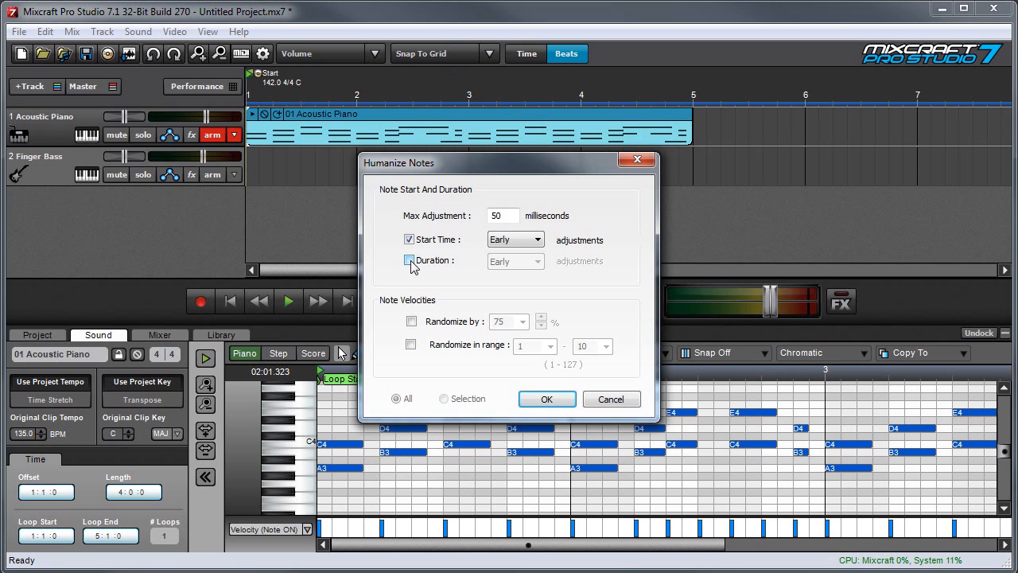
pyautogui.click(409, 260)
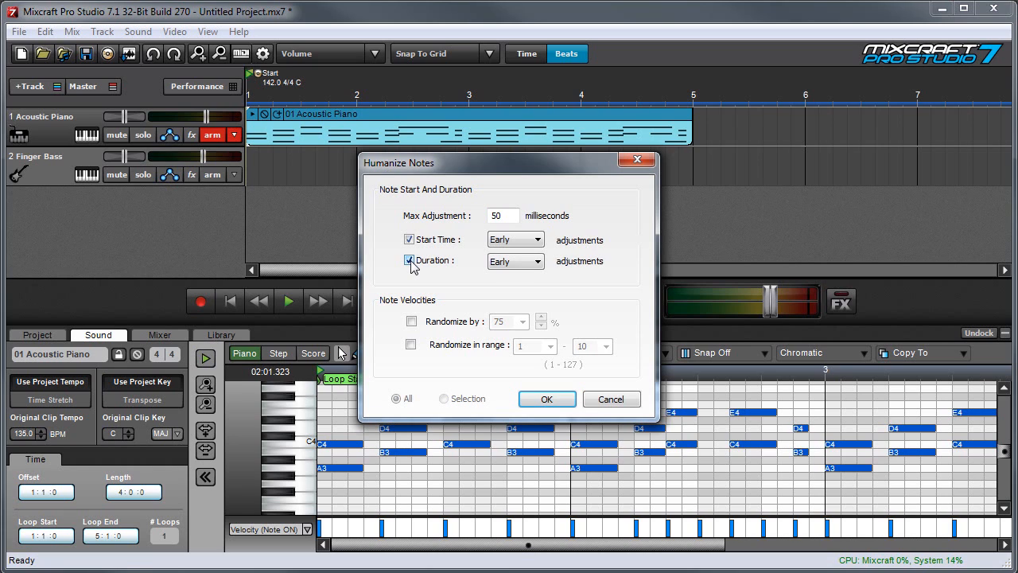
pyautogui.click(409, 260)
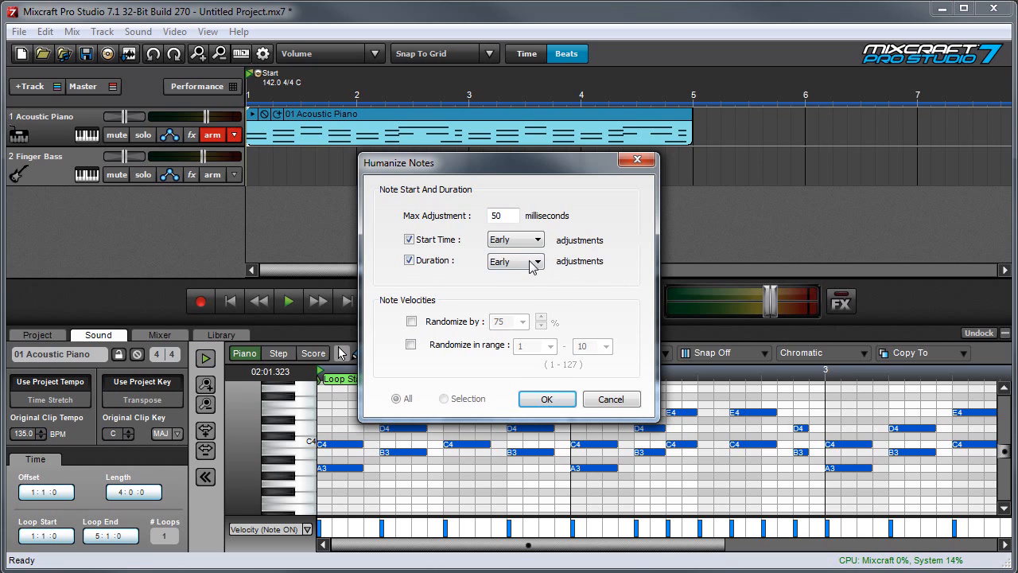
pyautogui.click(533, 261)
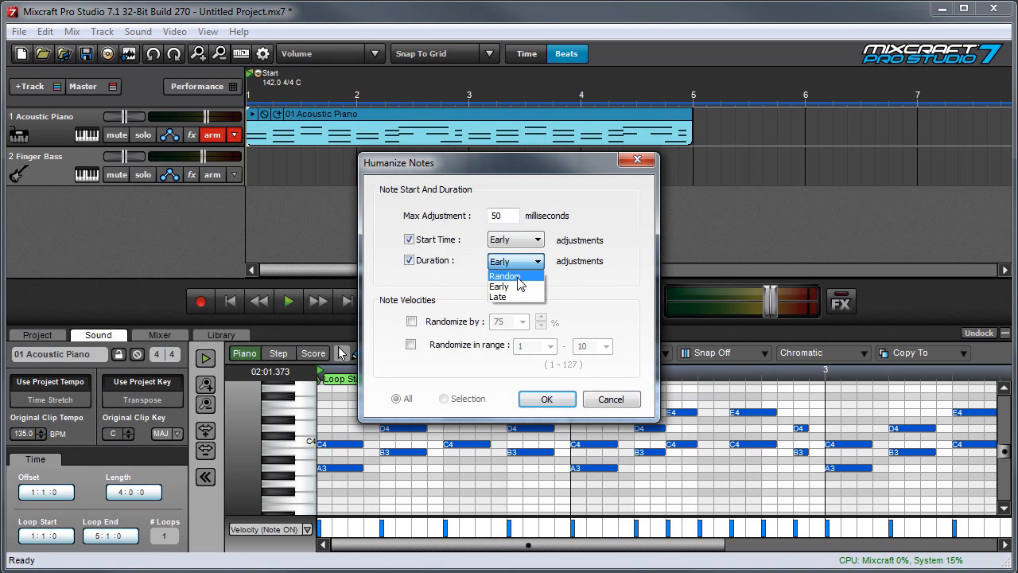
pyautogui.click(506, 276)
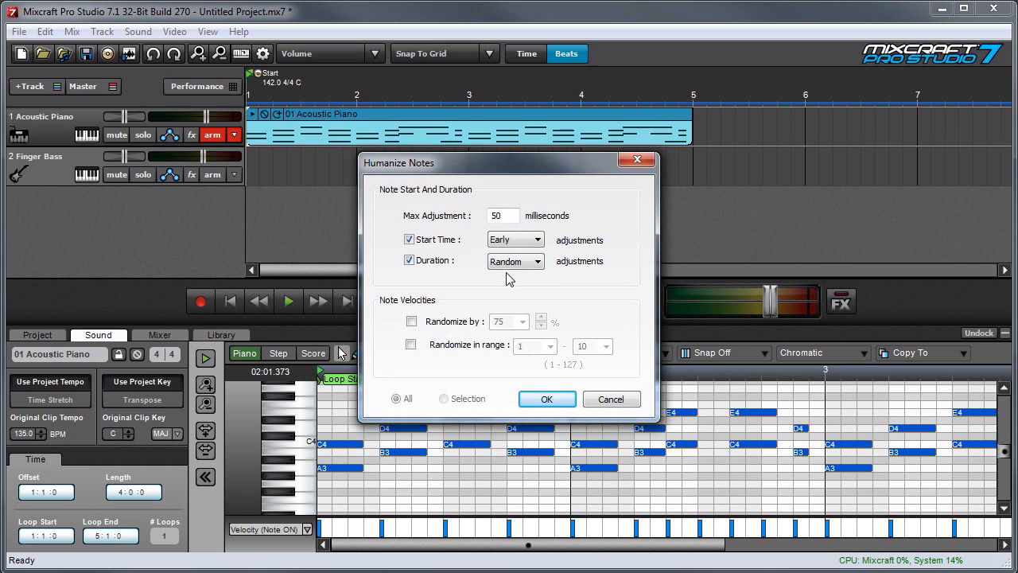
pyautogui.click(546, 398)
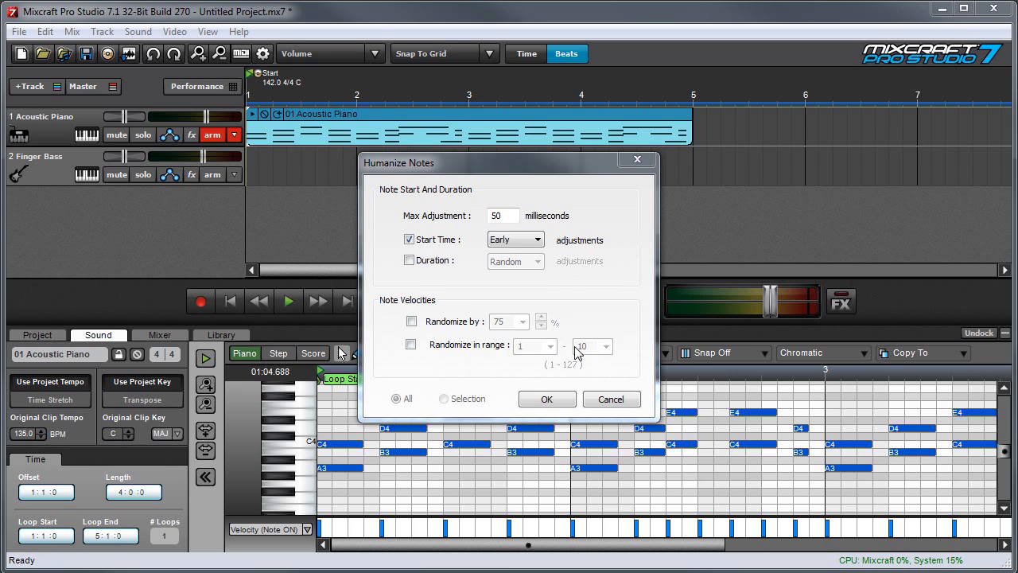
# Enable percentage velocity randomization on the piano notes and apply it
pyautogui.click(411, 321)
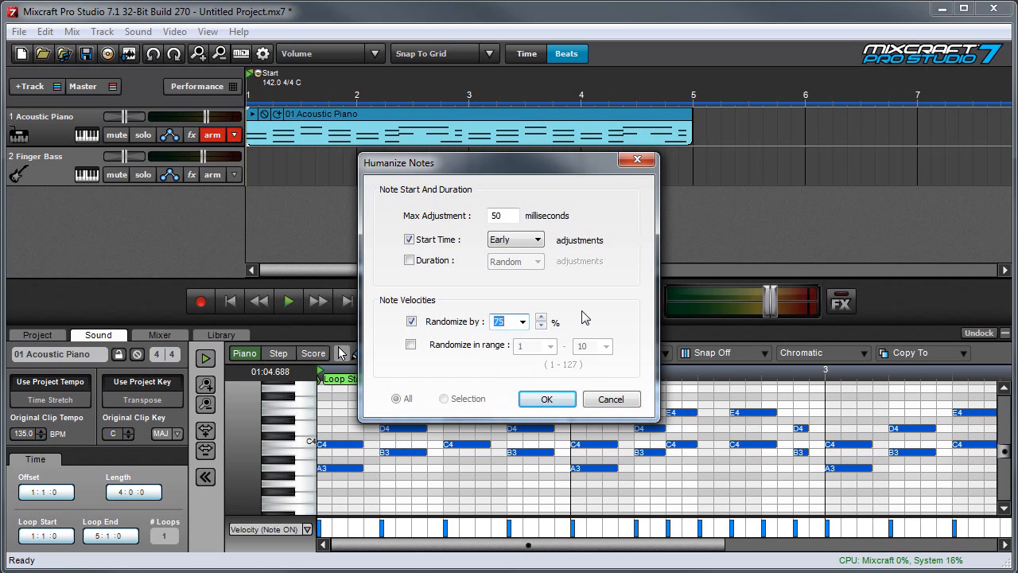
pyautogui.click(522, 322)
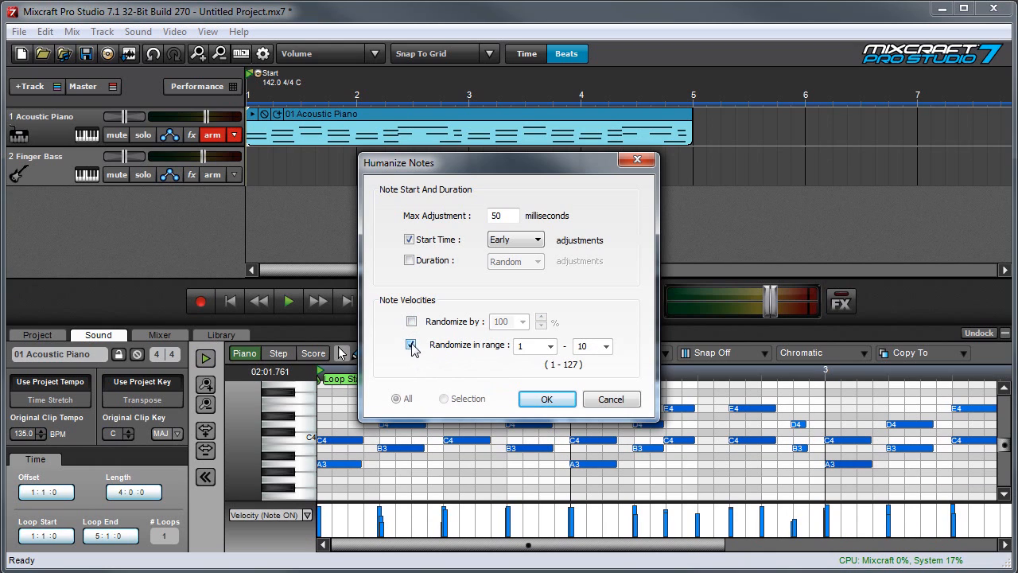
# Switch to Randomize in range and set the velocity limits to 10–127
pyautogui.click(411, 345)
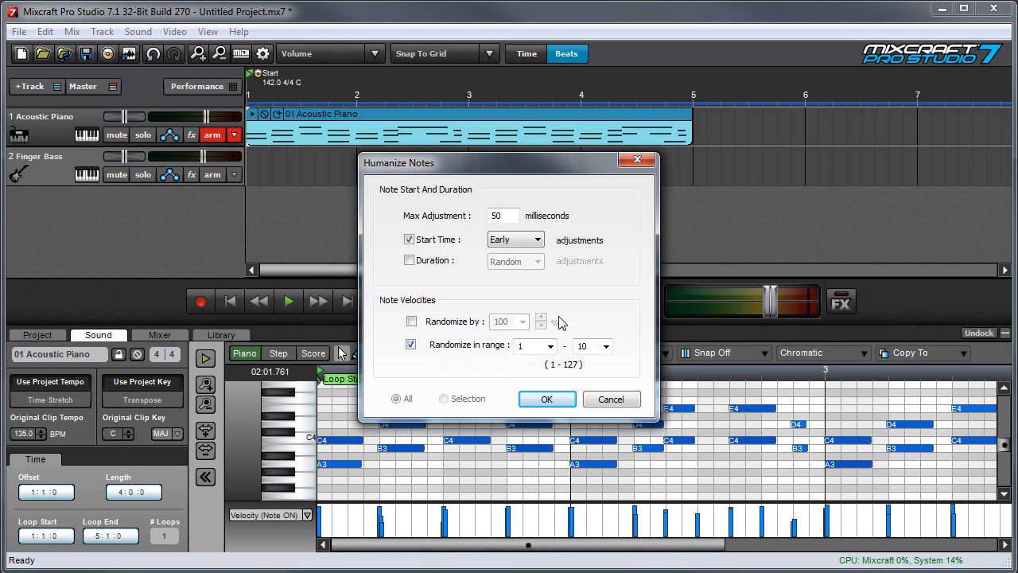
pyautogui.moveTo(611, 308)
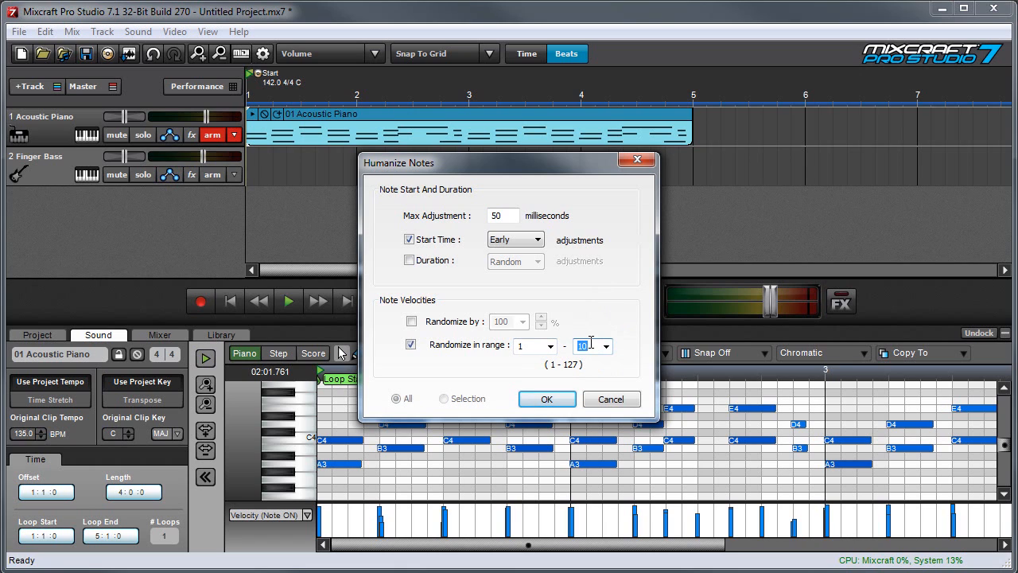
pyautogui.click(443, 398)
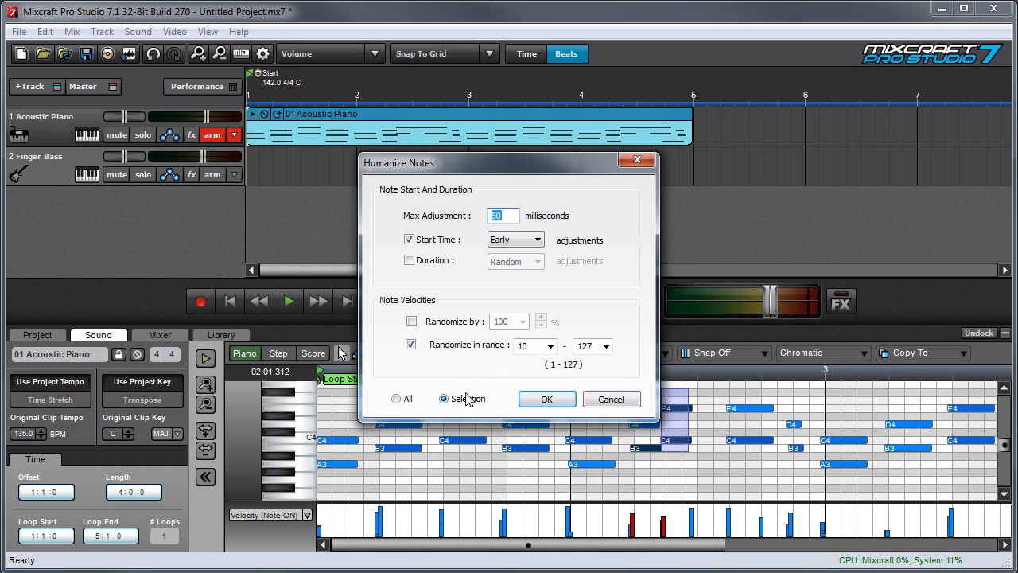
pyautogui.moveTo(672, 244)
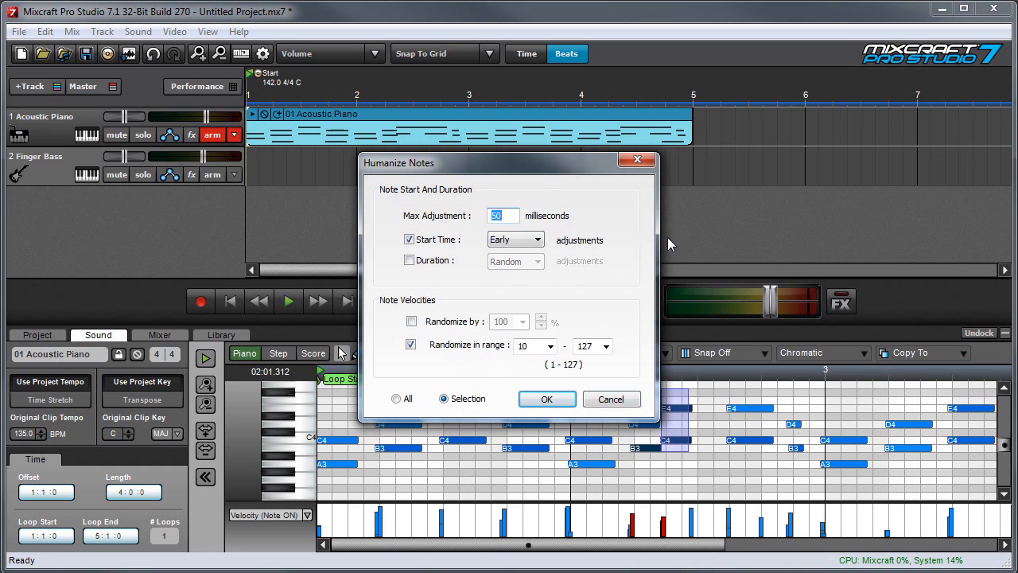
pyautogui.moveTo(396, 399)
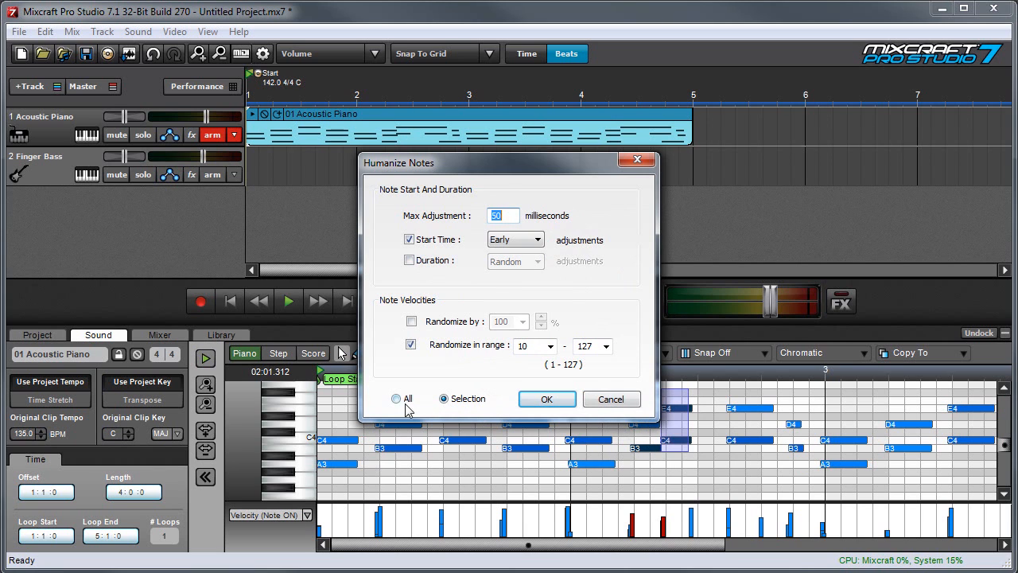